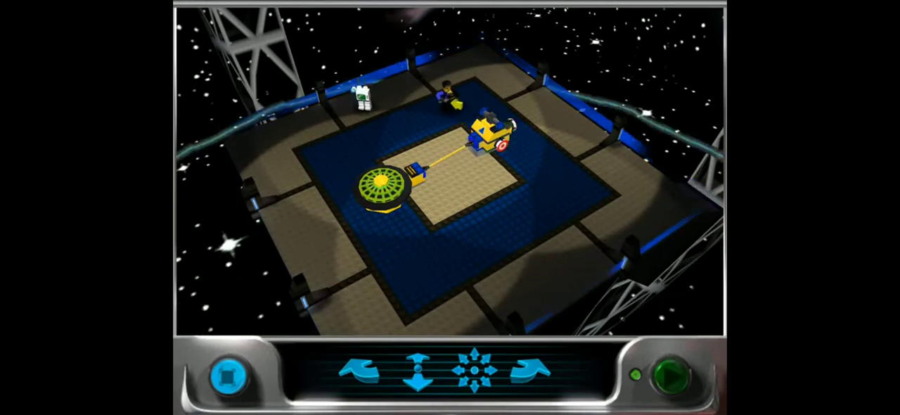
Run the cord-powered vehicle with the green go button, then halt it with the red stop button
{"action": "left_click", "coordinate": [655, 377]}
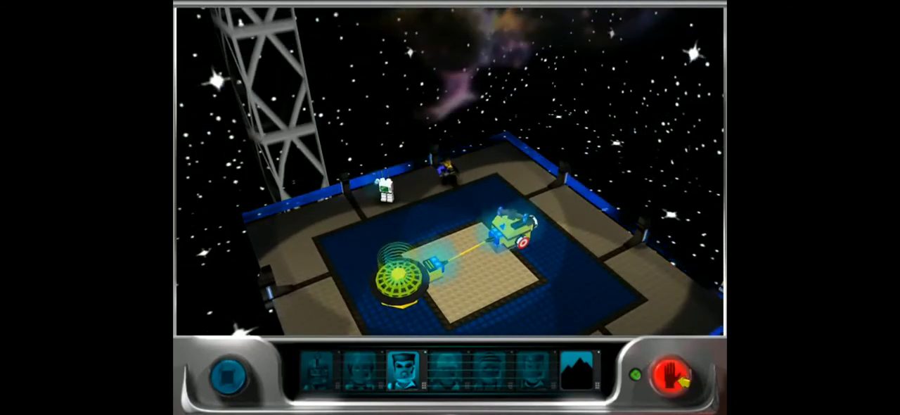
{"action": "left_click", "coordinate": [673, 374]}
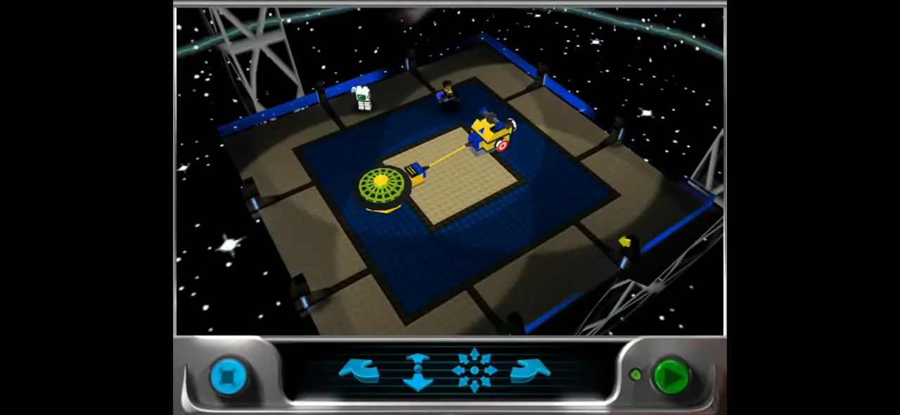